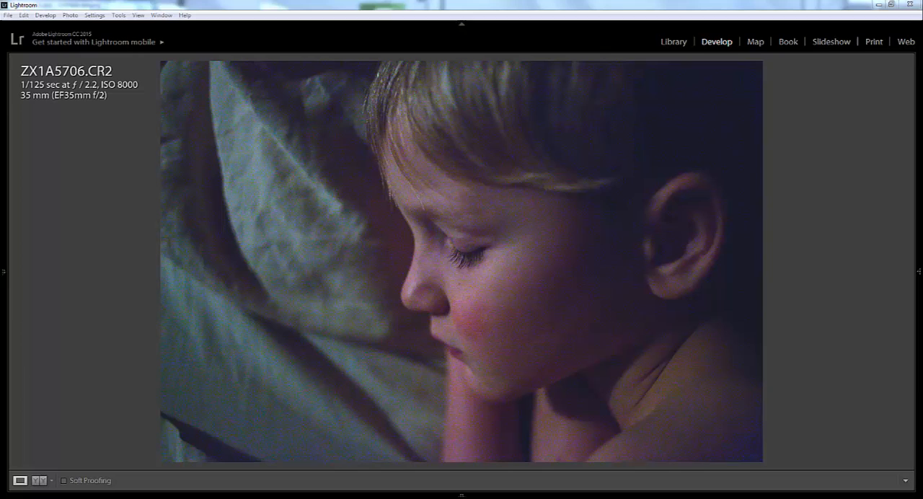
{"action": "mouse_move", "coordinate": [875, 180]}
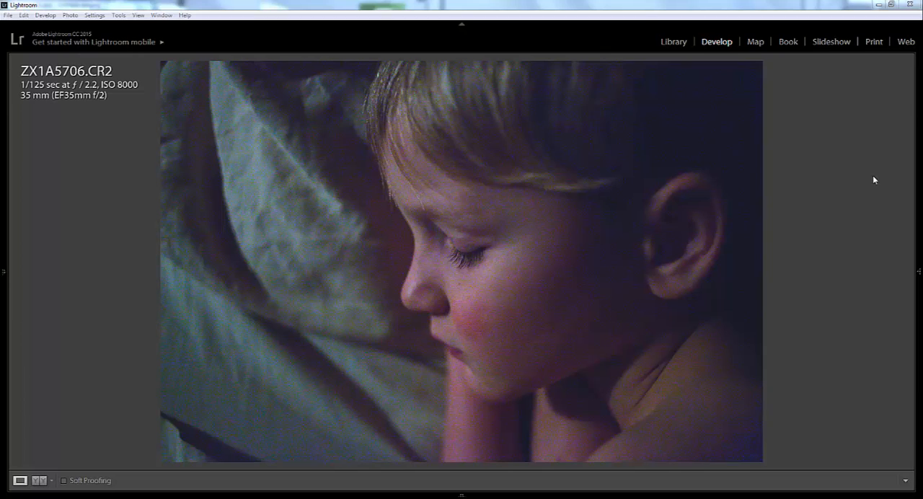
{"action": "mouse_move", "coordinate": [797, 211]}
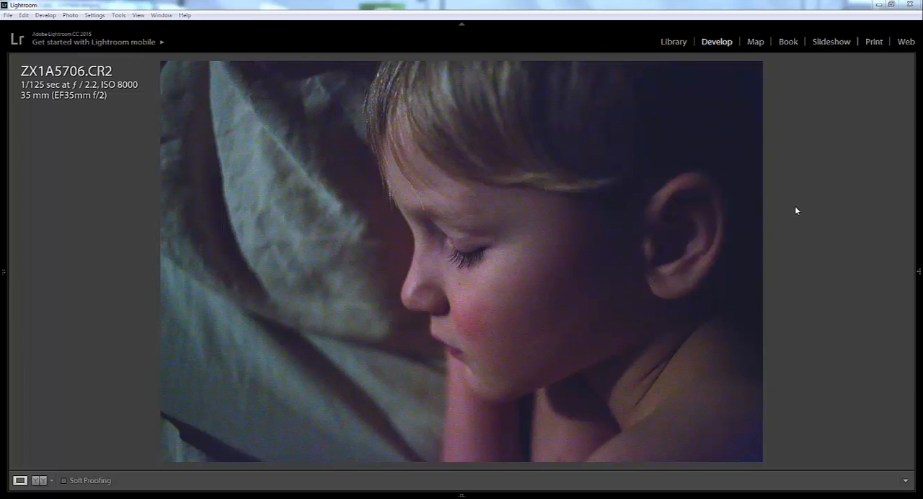
{"action": "mouse_move", "coordinate": [817, 338]}
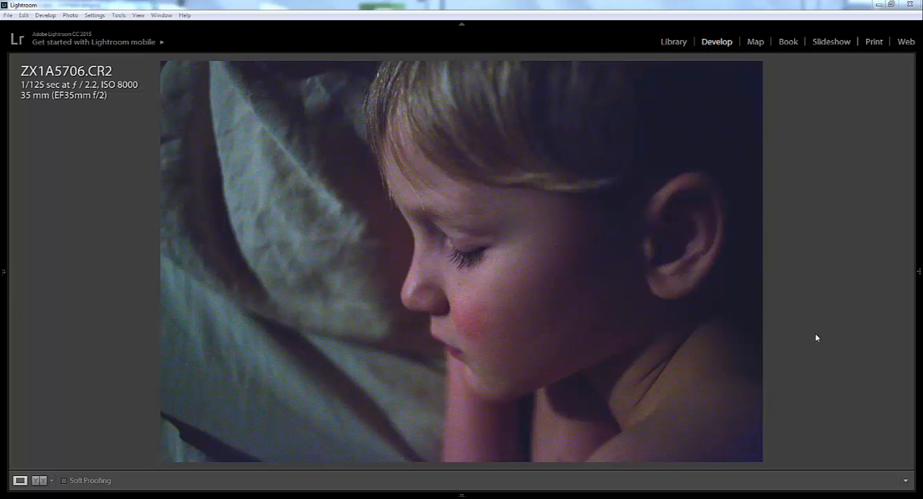
{"action": "mouse_move", "coordinate": [824, 323]}
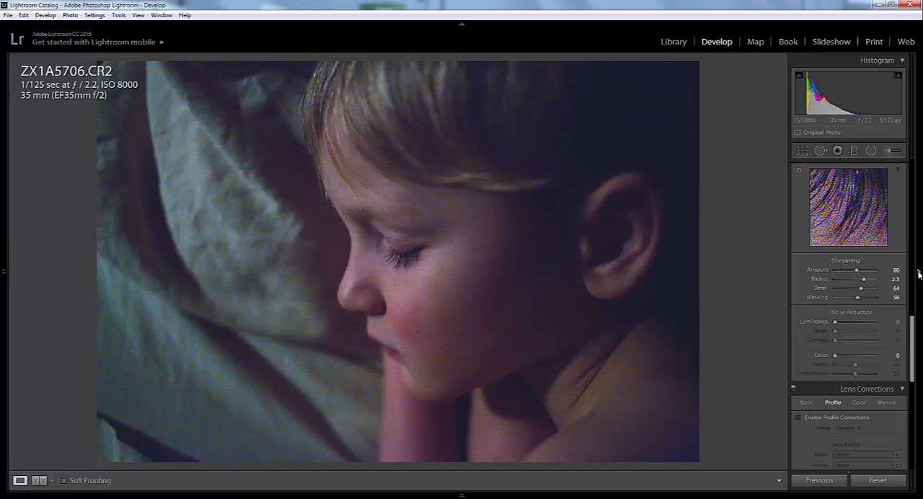
{"action": "mouse_move", "coordinate": [763, 238]}
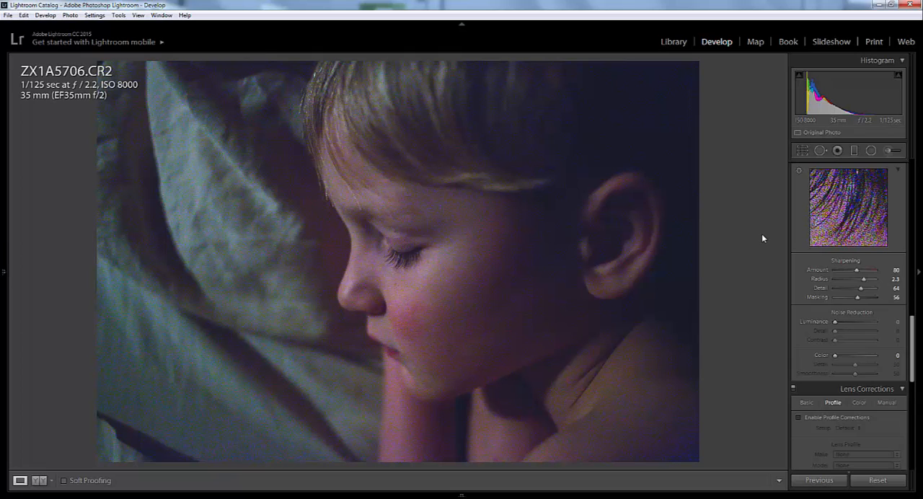
{"action": "mouse_move", "coordinate": [726, 221]}
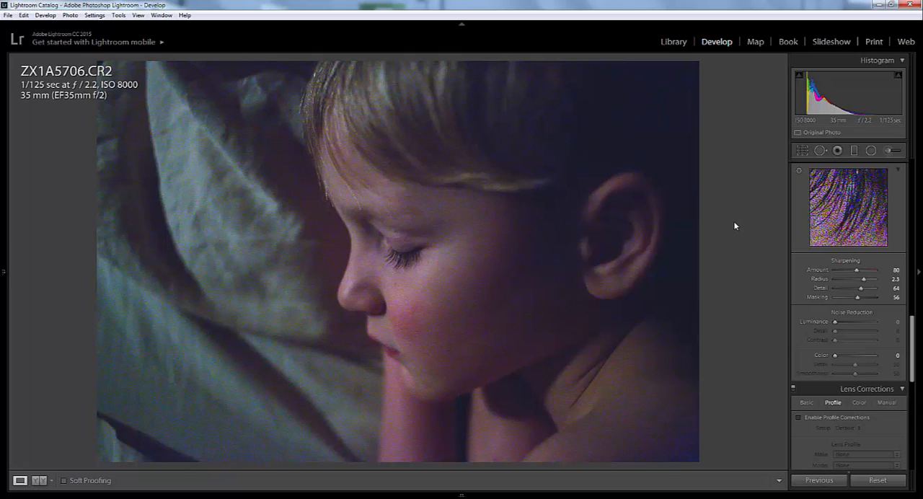
{"action": "mouse_move", "coordinate": [811, 324]}
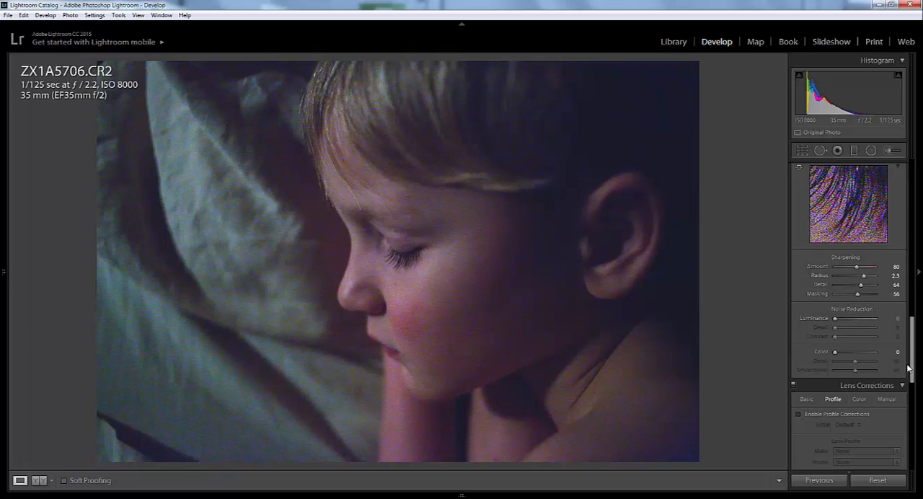
{"action": "mouse_move", "coordinate": [819, 382]}
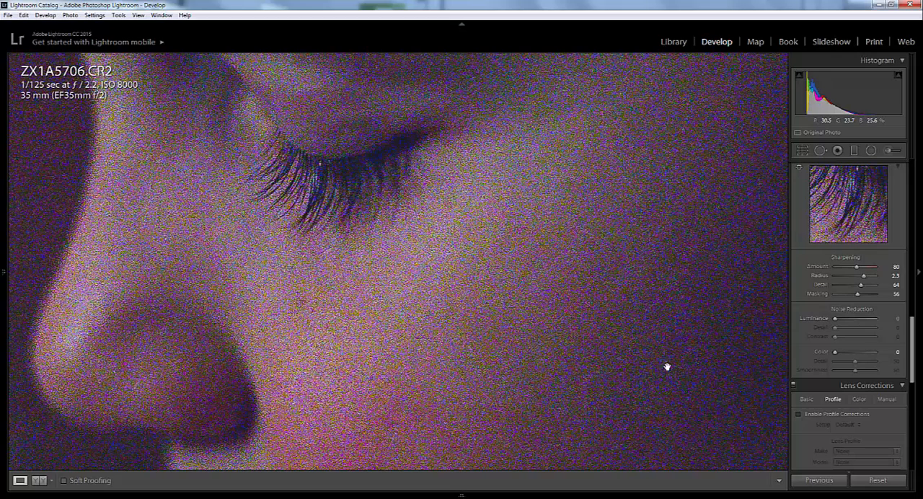
{"action": "mouse_move", "coordinate": [458, 361]}
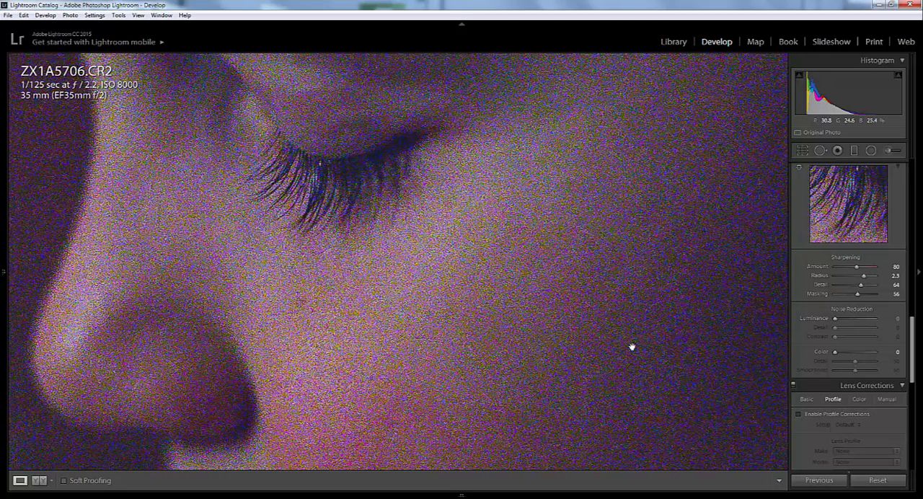
{"action": "mouse_move", "coordinate": [637, 364]}
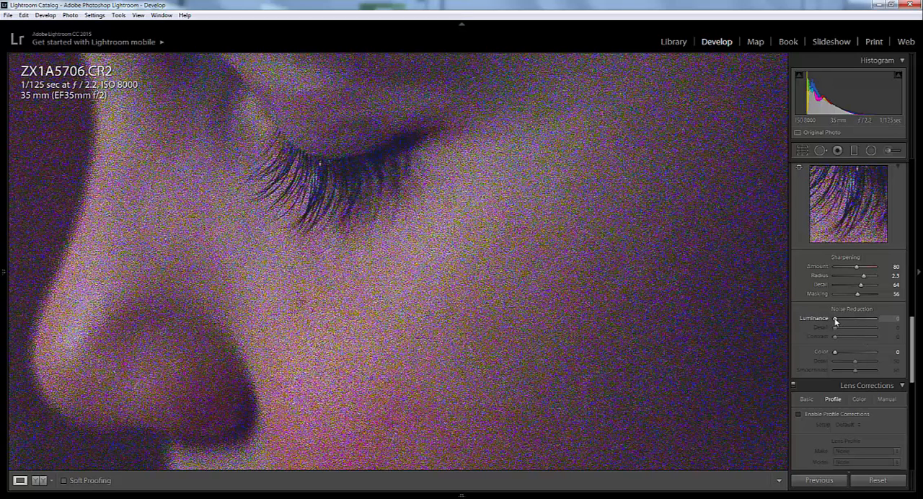
Raise Luminance noise reduction to 25 on the eye and nose close-up
{"action": "left_click_drag", "start_coordinate": [835, 318], "coordinate": [843, 319]}
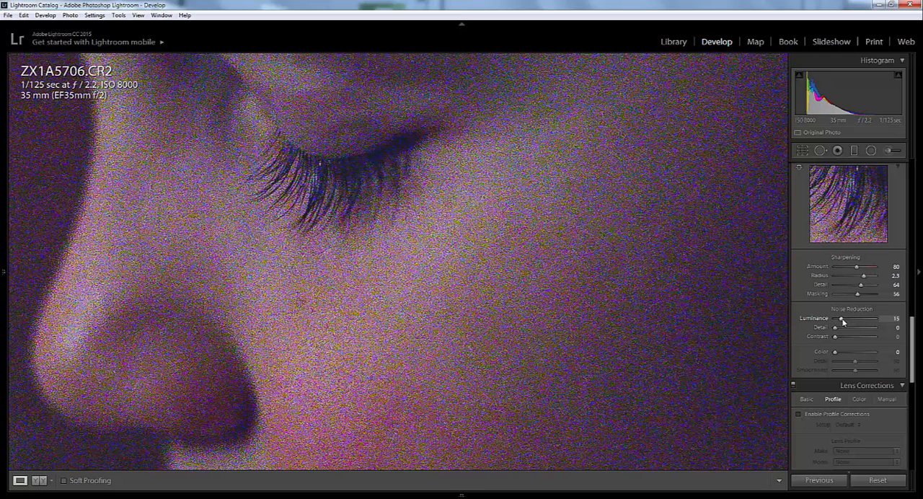
{"action": "left_click_drag", "start_coordinate": [839, 319], "coordinate": [846, 318]}
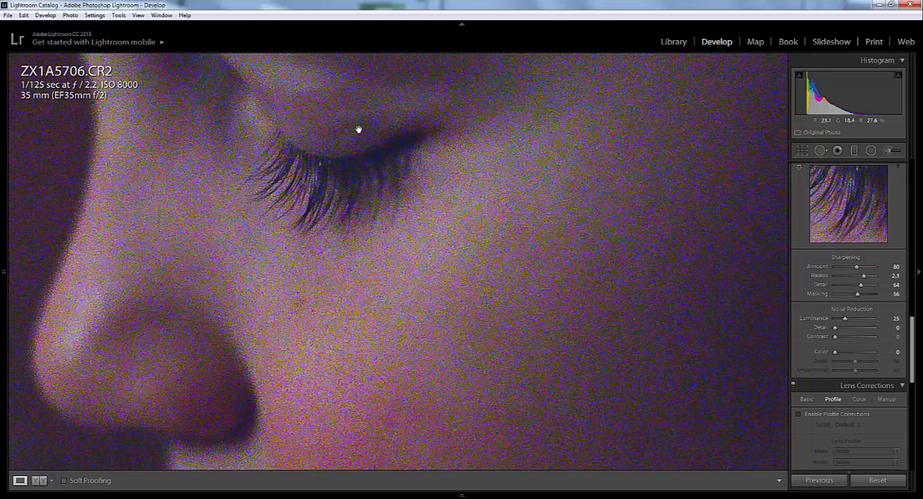
{"action": "mouse_move", "coordinate": [585, 148]}
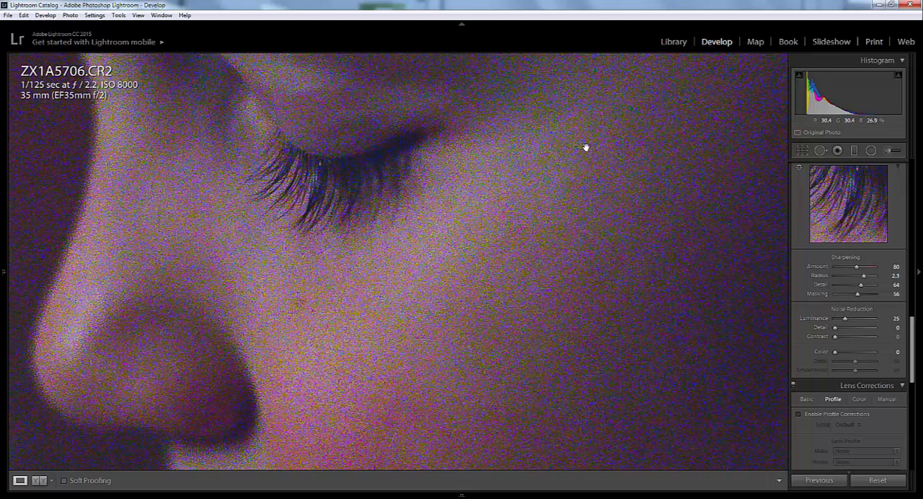
{"action": "mouse_move", "coordinate": [323, 243]}
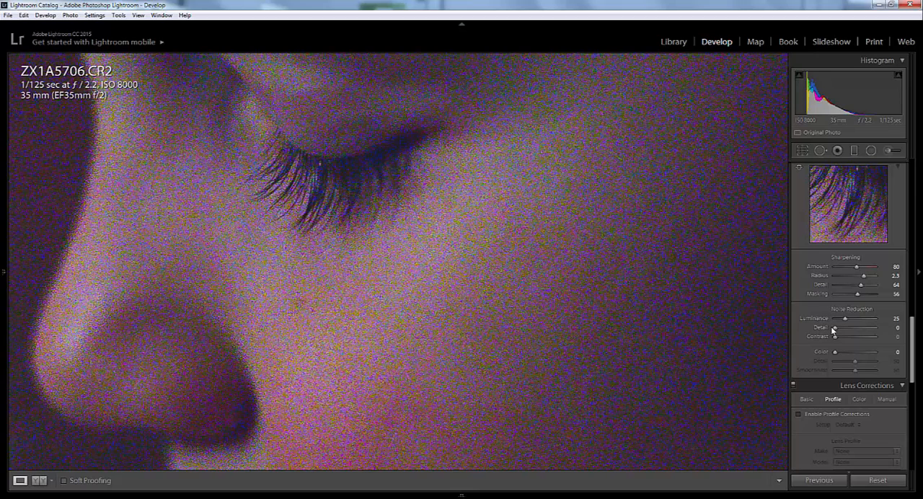
{"action": "mouse_move", "coordinate": [225, 202]}
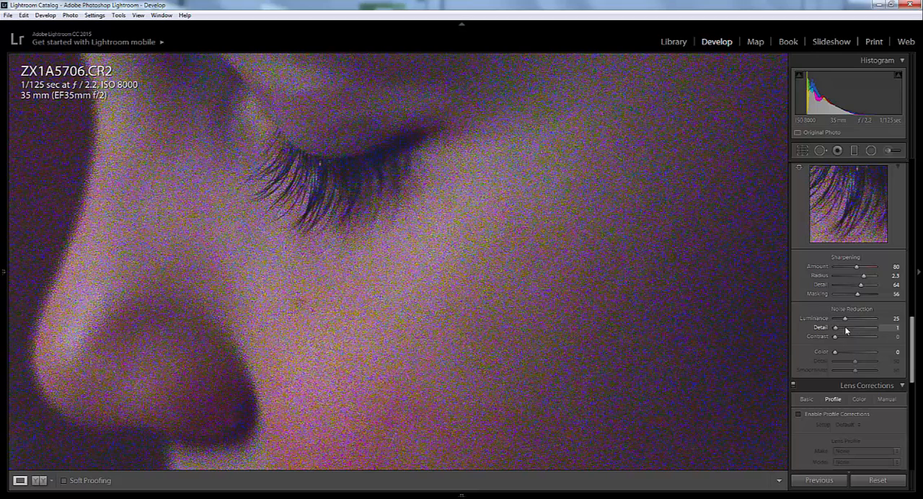
Push Luminance Detail up to 100, then settle it at 55 with Contrast 14
{"action": "left_click_drag", "start_coordinate": [835, 333], "coordinate": [866, 333]}
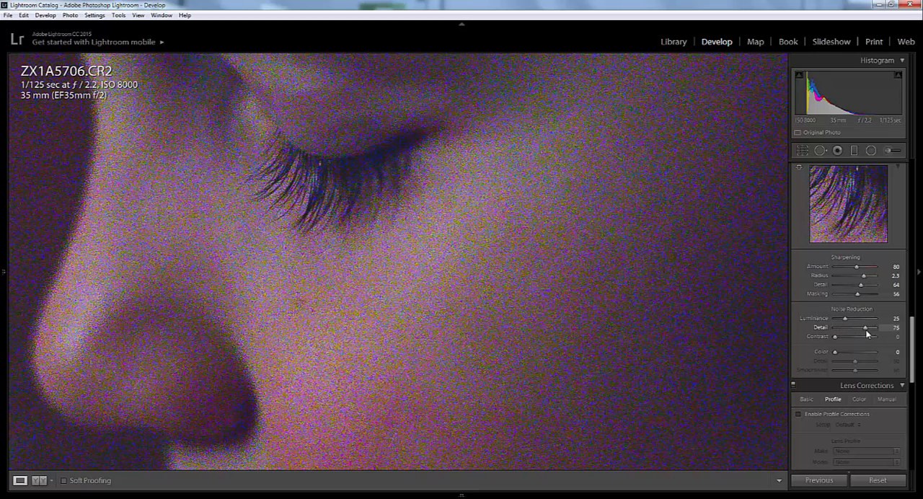
{"action": "left_click_drag", "start_coordinate": [854, 332], "coordinate": [864, 332]}
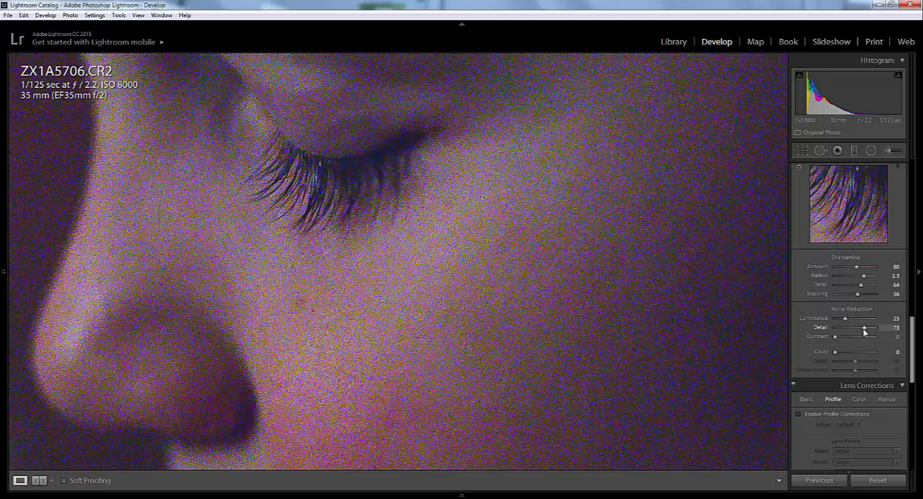
{"action": "left_click_drag", "start_coordinate": [866, 327], "coordinate": [880, 327]}
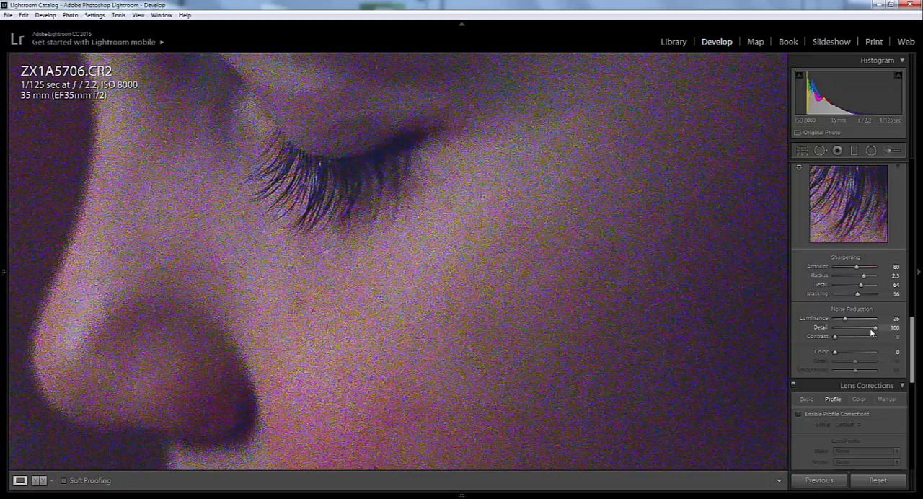
{"action": "left_click_drag", "start_coordinate": [875, 328], "coordinate": [855, 328]}
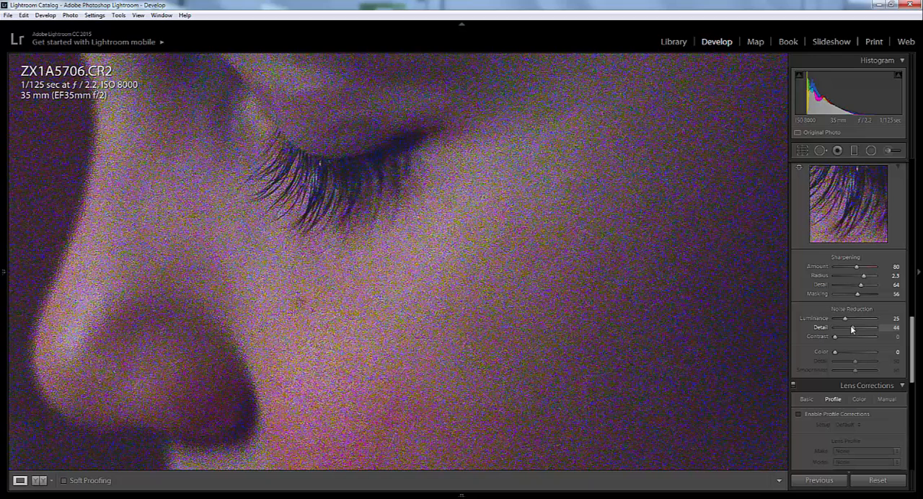
{"action": "left_click_drag", "start_coordinate": [855, 337], "coordinate": [869, 337]}
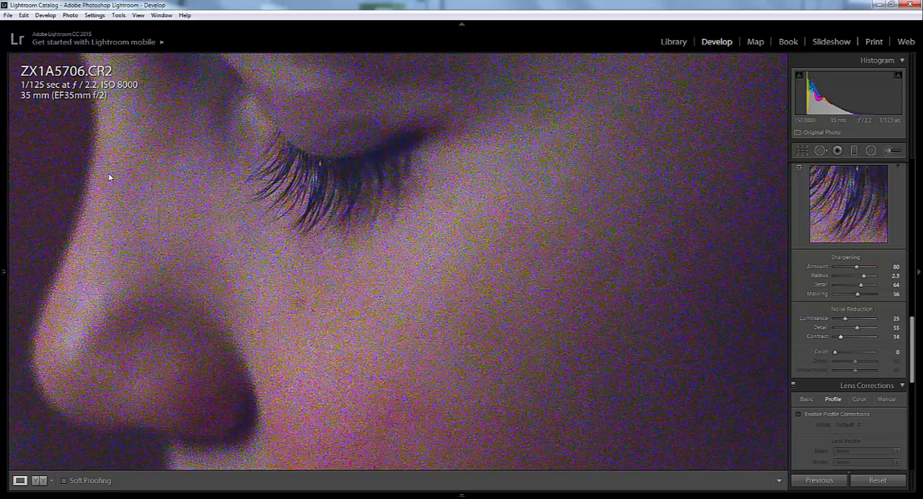
{"action": "mouse_move", "coordinate": [696, 365]}
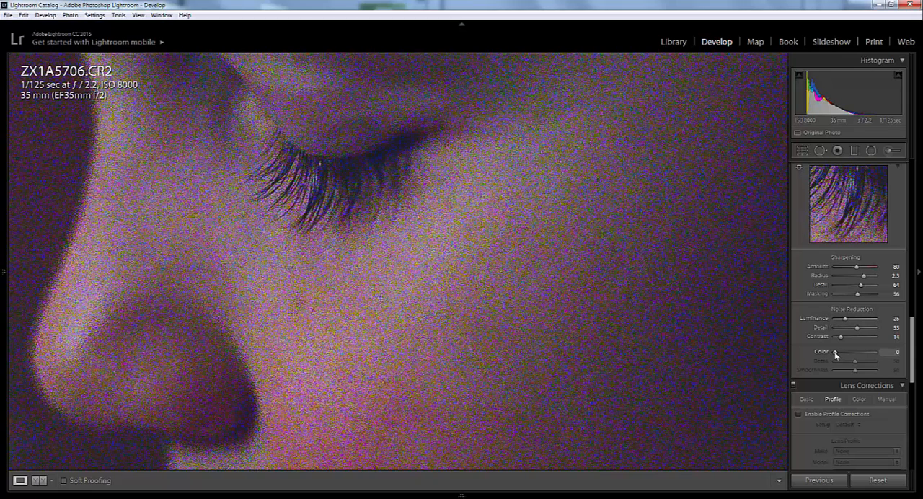
Raise Color noise reduction gradually to 15 on the eyelash close-up
{"action": "left_click_drag", "start_coordinate": [835, 353], "coordinate": [838, 353]}
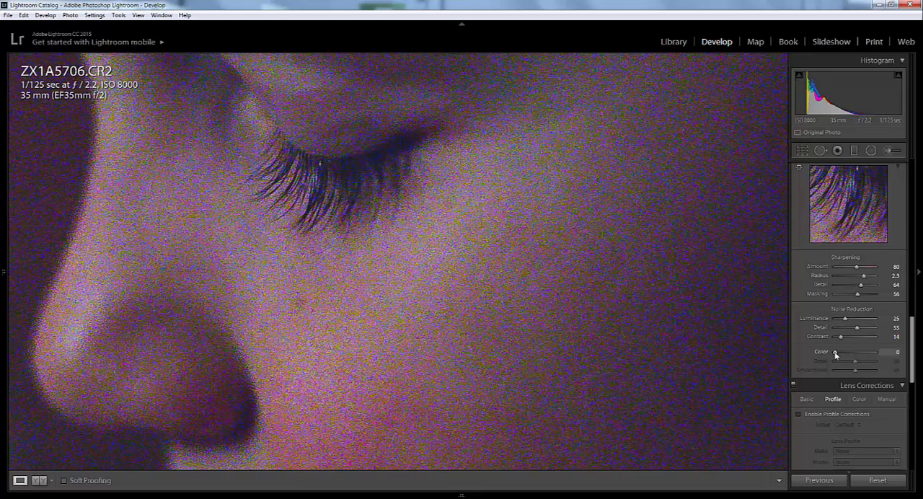
{"action": "left_click_drag", "start_coordinate": [835, 352], "coordinate": [839, 352]}
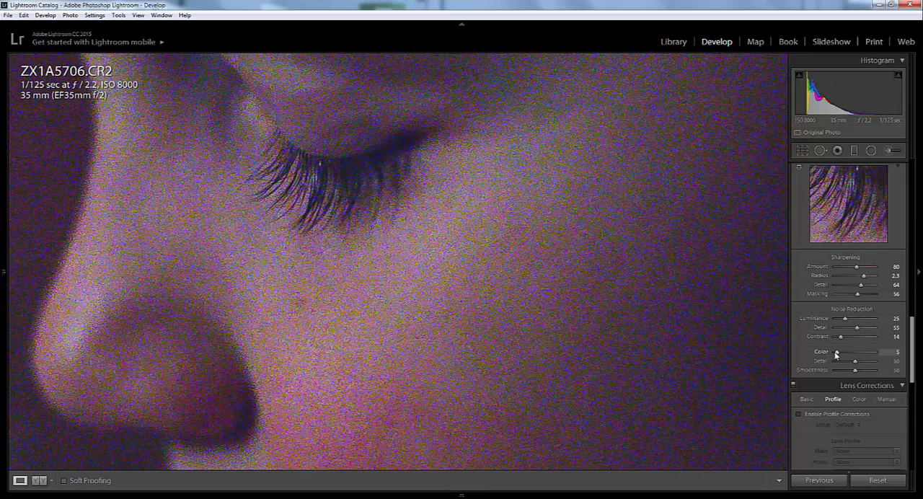
{"action": "left_click_drag", "start_coordinate": [836, 352], "coordinate": [841, 351]}
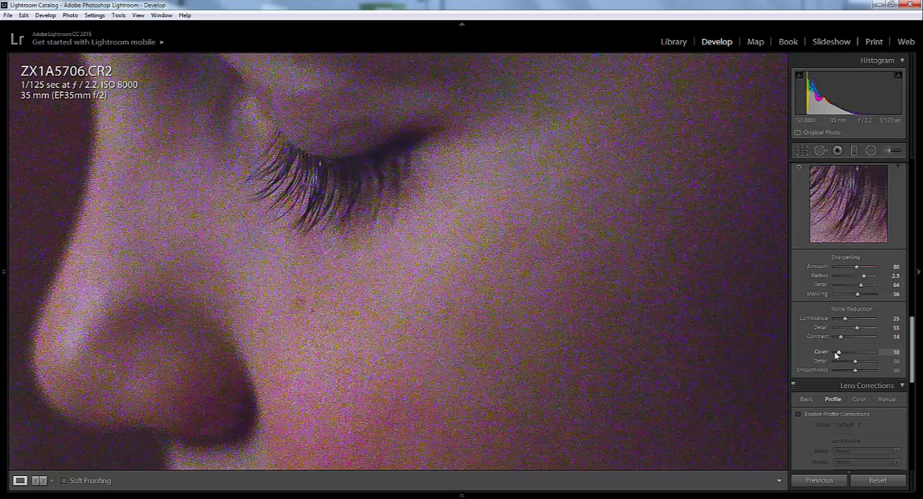
{"action": "left_click_drag", "start_coordinate": [839, 352], "coordinate": [841, 352]}
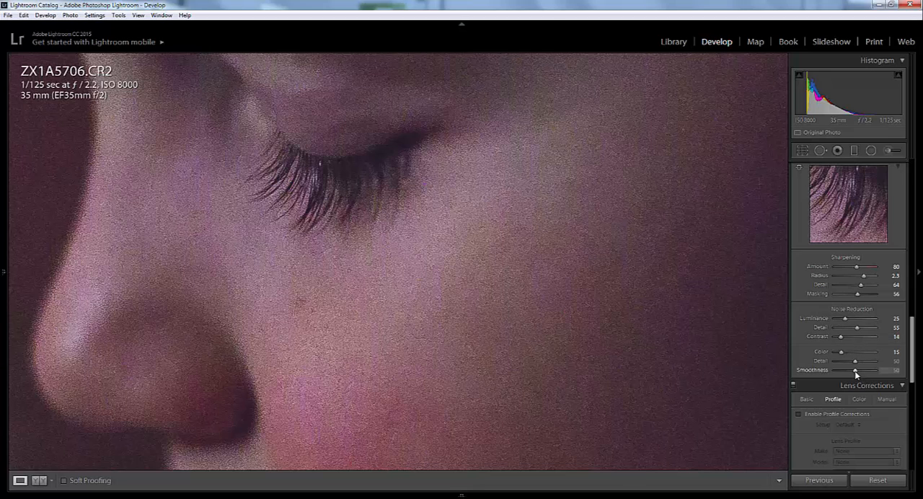
Compare Color Smoothness at 0 and 100, then settle it near 35
{"action": "left_click_drag", "start_coordinate": [855, 369], "coordinate": [848, 370]}
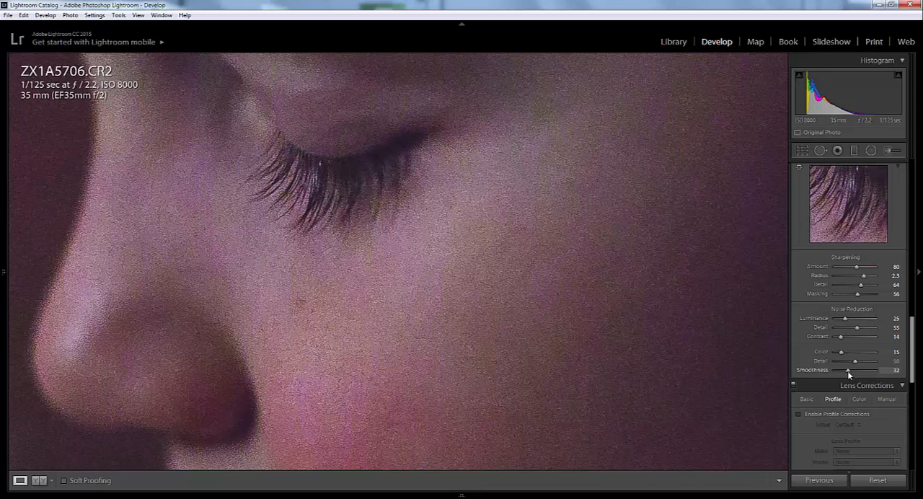
{"action": "left_click_drag", "start_coordinate": [848, 370], "coordinate": [835, 370]}
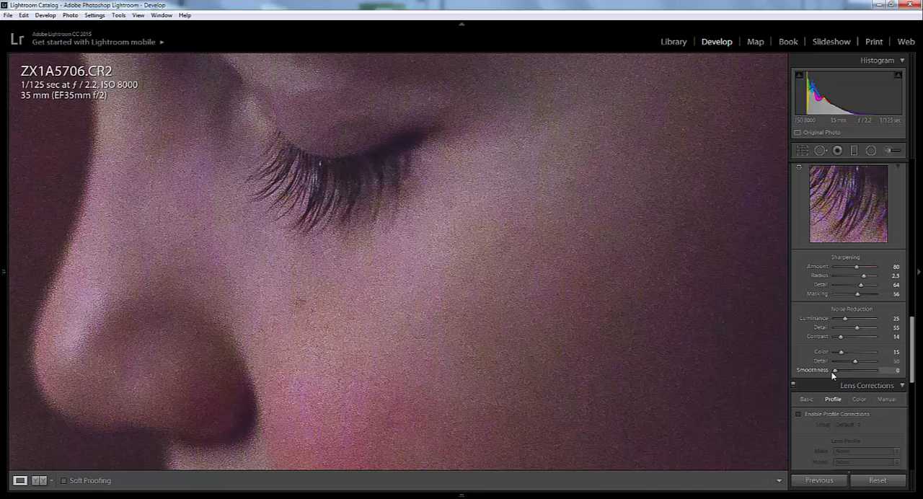
{"action": "left_click_drag", "start_coordinate": [834, 370], "coordinate": [873, 370]}
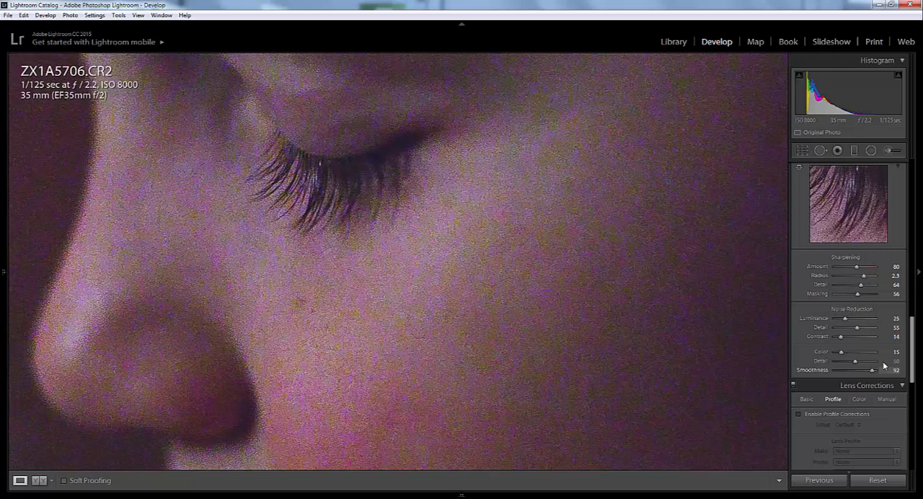
{"action": "left_click_drag", "start_coordinate": [873, 370], "coordinate": [884, 370]}
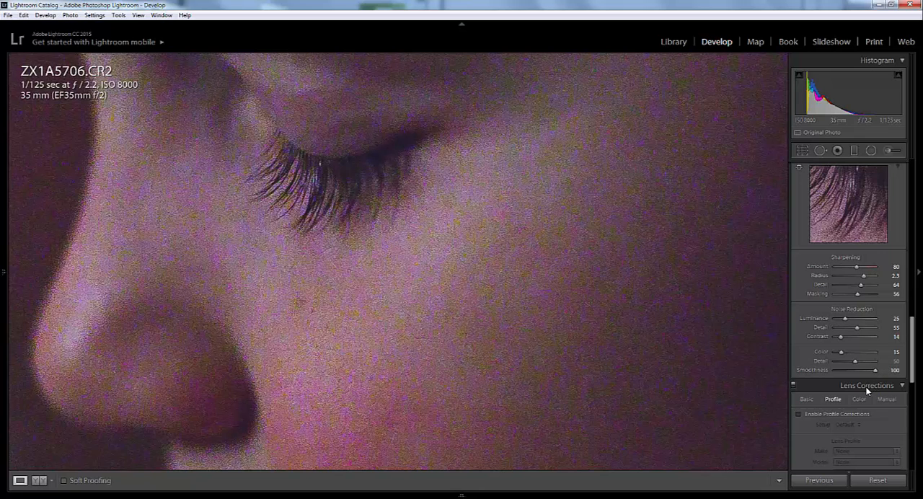
{"action": "left_click_drag", "start_coordinate": [876, 370], "coordinate": [847, 370]}
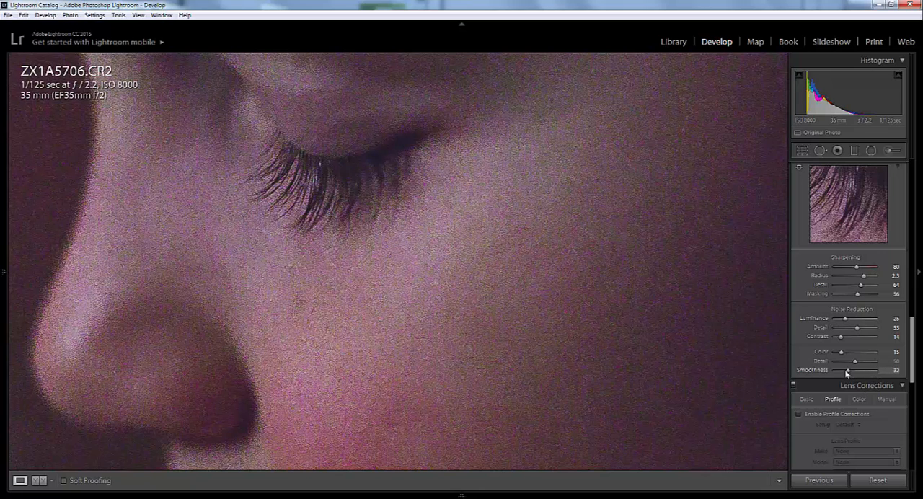
{"action": "left_click_drag", "start_coordinate": [845, 370], "coordinate": [850, 370]}
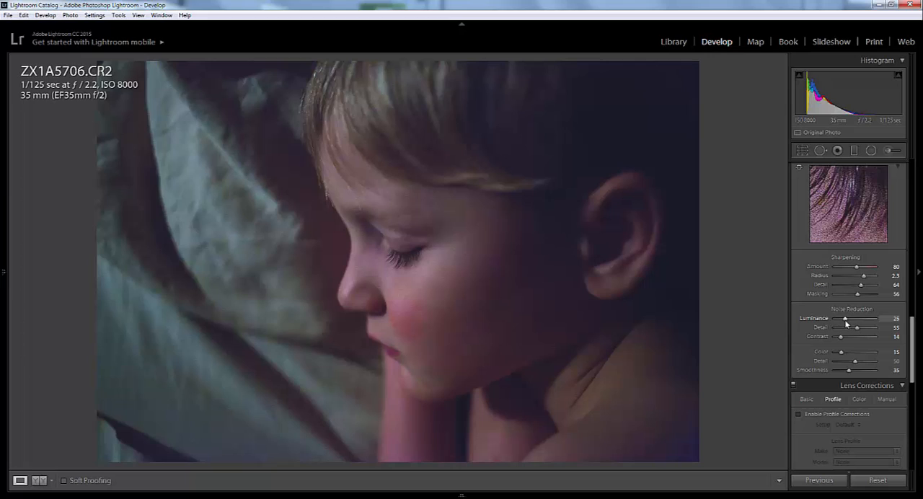
Set Luminance to 20, Color Smoothness to 39 and Luminance Detail to 69
{"action": "left_click_drag", "start_coordinate": [846, 318], "coordinate": [841, 318]}
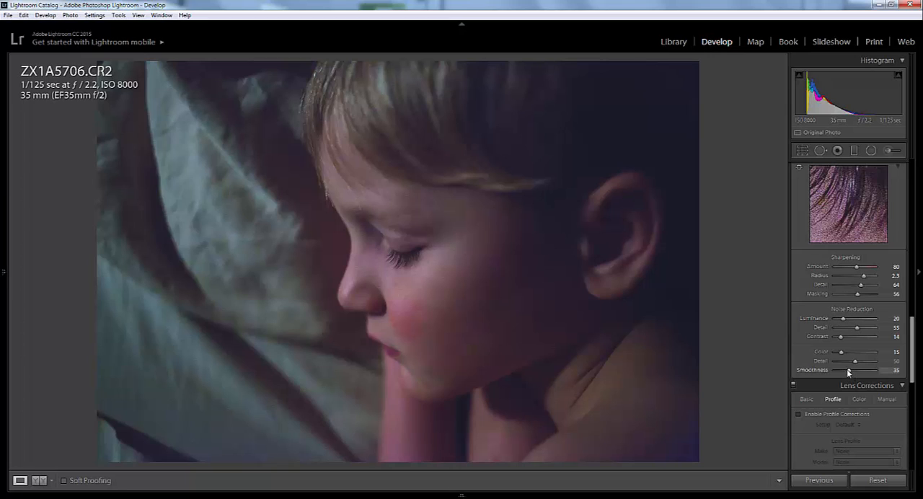
{"action": "left_click_drag", "start_coordinate": [847, 370], "coordinate": [851, 370]}
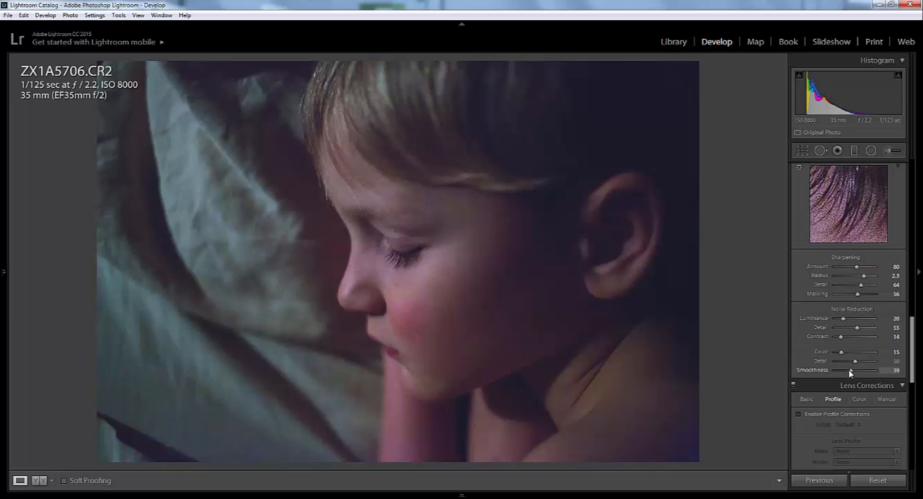
{"action": "left_click_drag", "start_coordinate": [857, 337], "coordinate": [864, 337]}
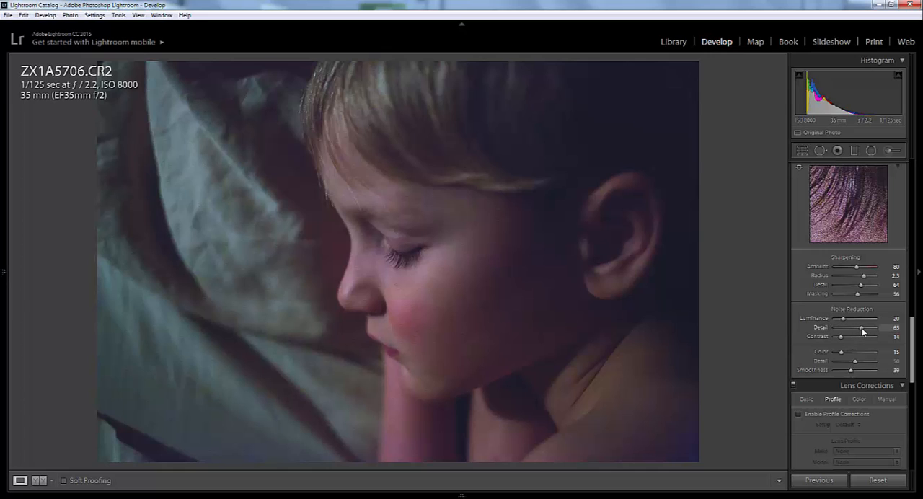
{"action": "left_click_drag", "start_coordinate": [855, 328], "coordinate": [866, 328]}
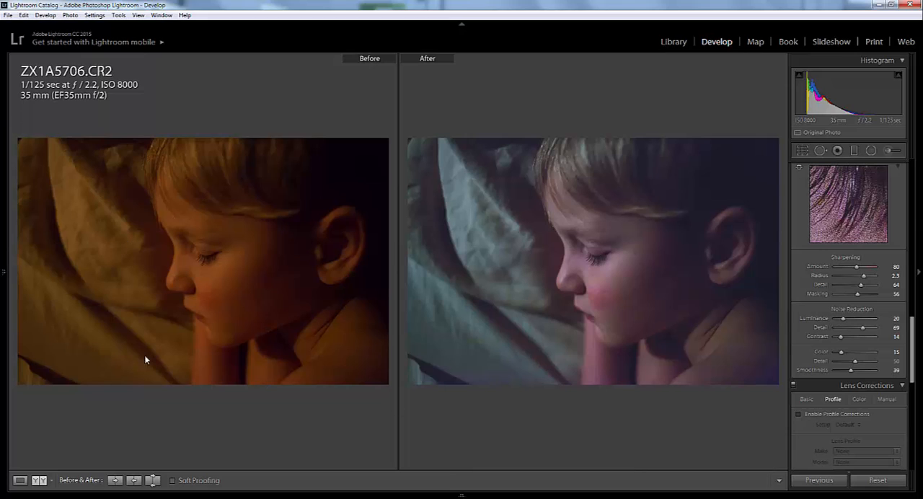
{"action": "mouse_move", "coordinate": [566, 306]}
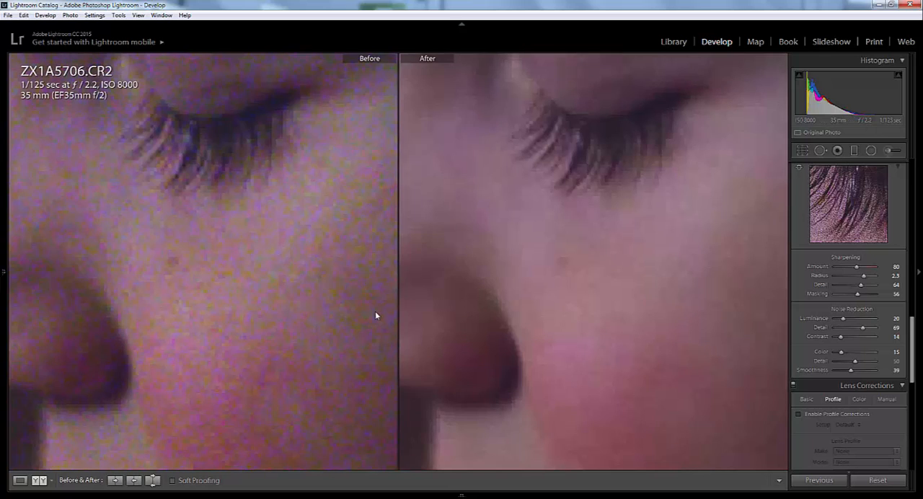
{"action": "mouse_move", "coordinate": [327, 287]}
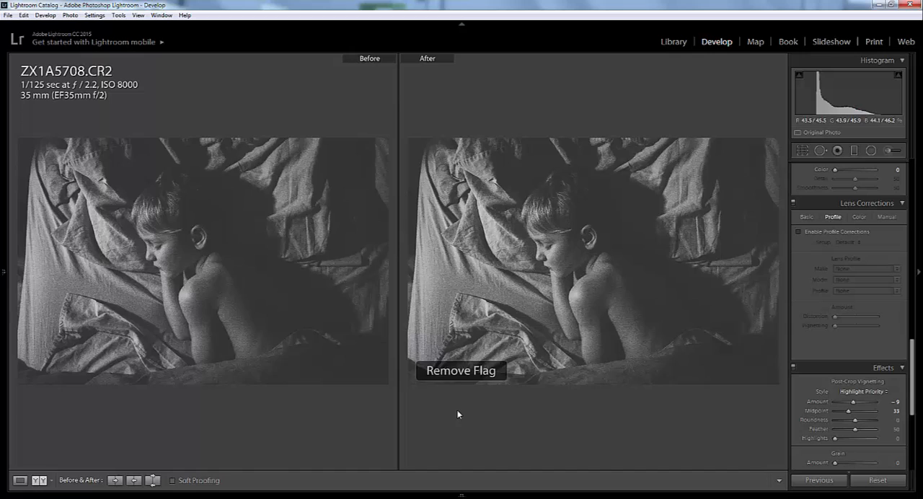
Show ZX1A5708.CR2 alone and raise its Luminance noise reduction to about 11
{"action": "left_click", "coordinate": [20, 480]}
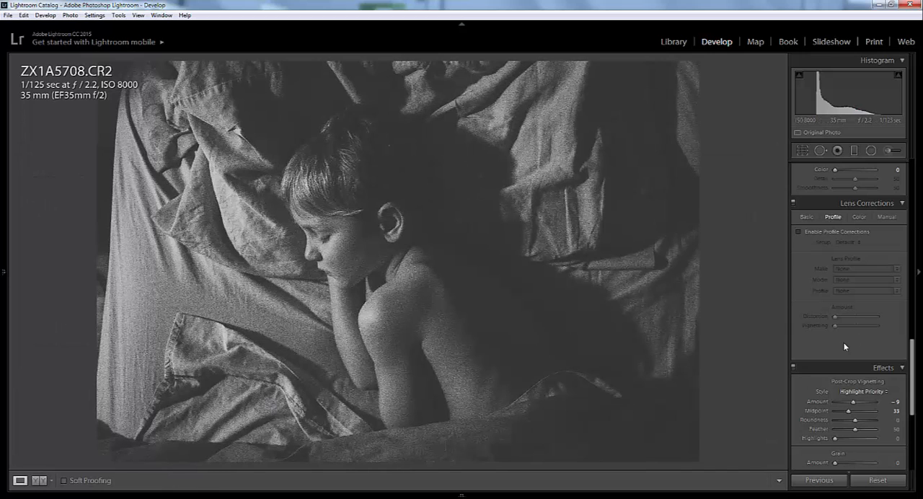
{"action": "mouse_move", "coordinate": [853, 315]}
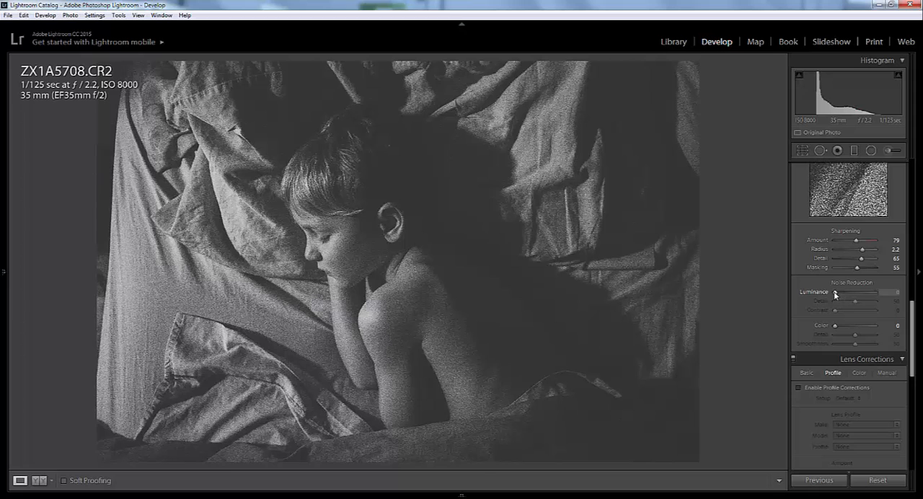
{"action": "left_click_drag", "start_coordinate": [834, 292], "coordinate": [839, 292]}
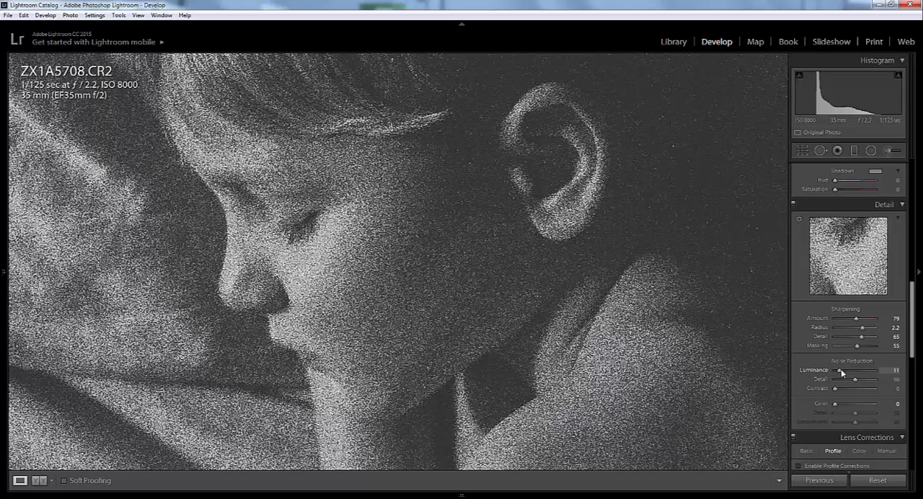
Set Luminance 23, Detail 52, Contrast 20, Color 18 and Smoothness 44
{"action": "left_click_drag", "start_coordinate": [840, 370], "coordinate": [848, 370]}
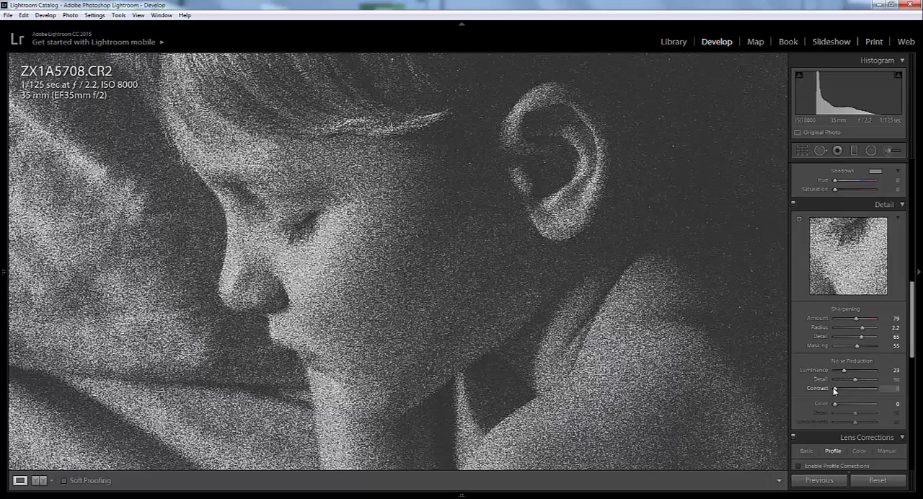
{"action": "left_click_drag", "start_coordinate": [865, 380], "coordinate": [840, 380]}
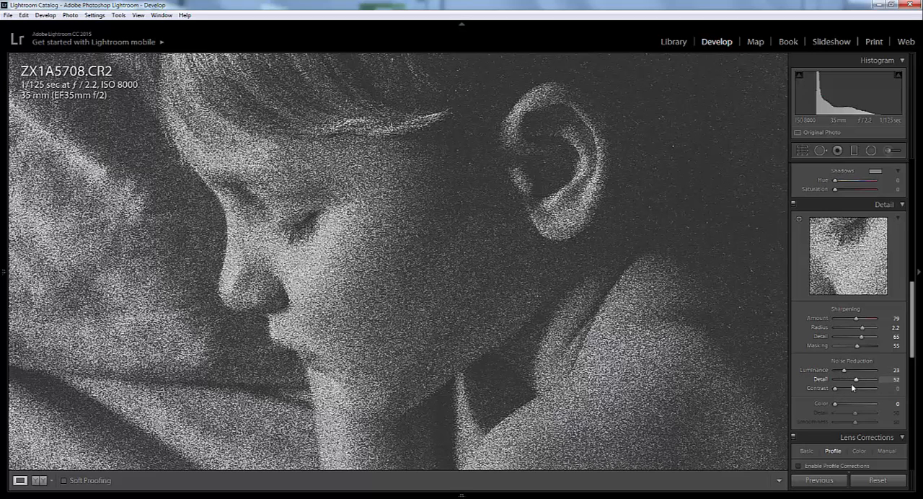
{"action": "left_click_drag", "start_coordinate": [835, 388], "coordinate": [853, 388]}
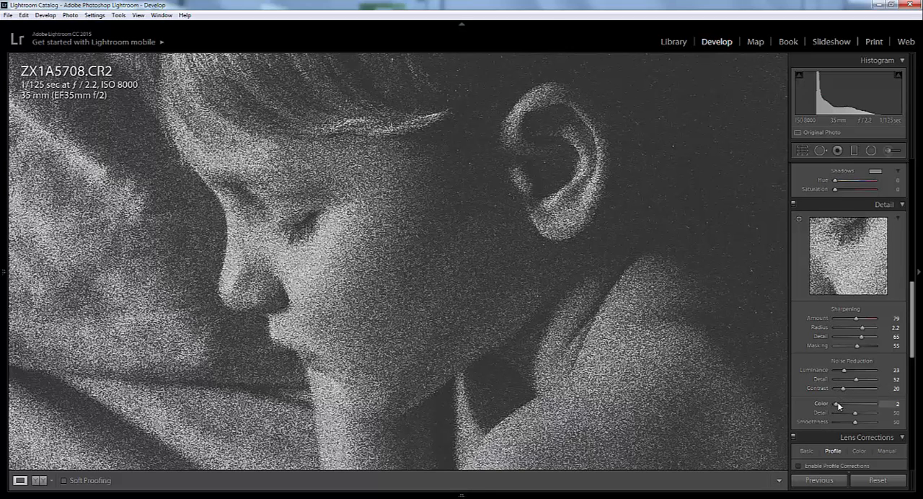
{"action": "left_click_drag", "start_coordinate": [840, 404], "coordinate": [855, 404]}
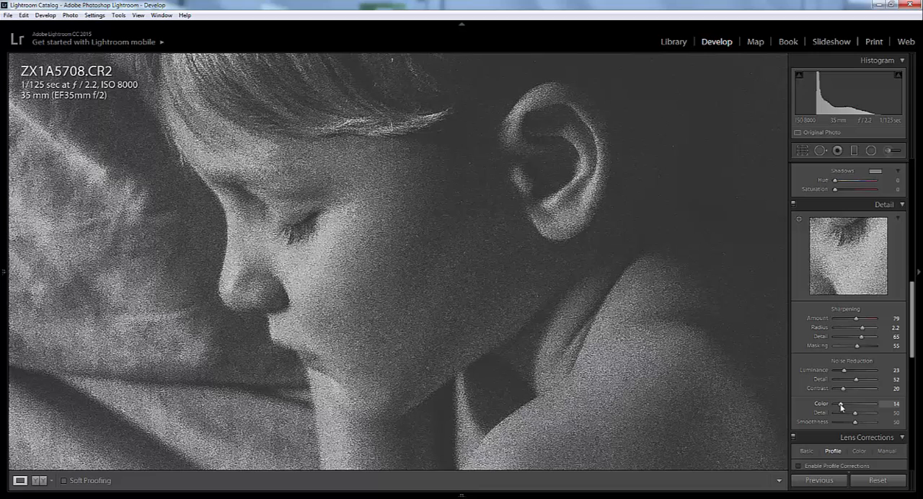
{"action": "left_click_drag", "start_coordinate": [840, 404], "coordinate": [847, 404]}
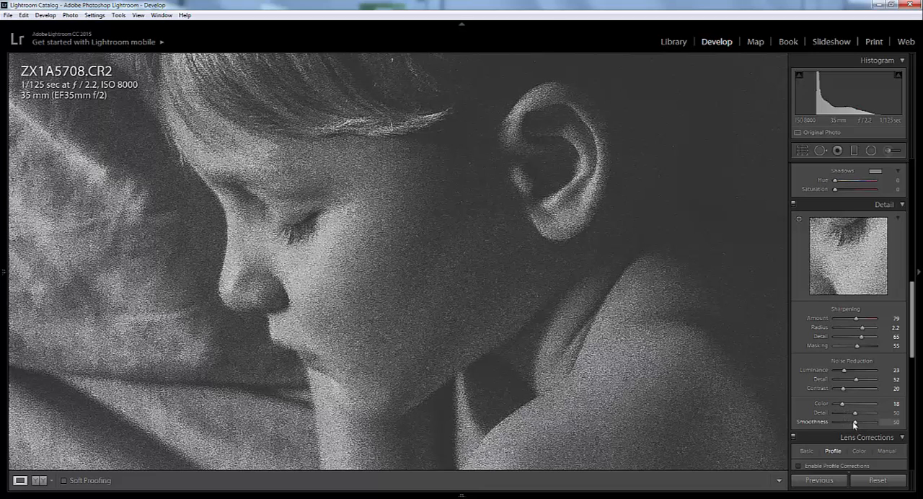
{"action": "left_click_drag", "start_coordinate": [858, 422], "coordinate": [853, 422]}
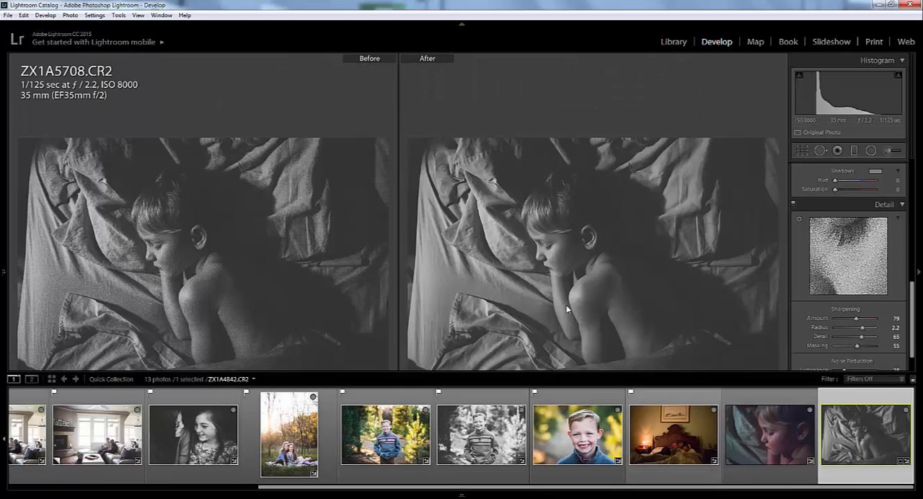
{"action": "mouse_move", "coordinate": [550, 249]}
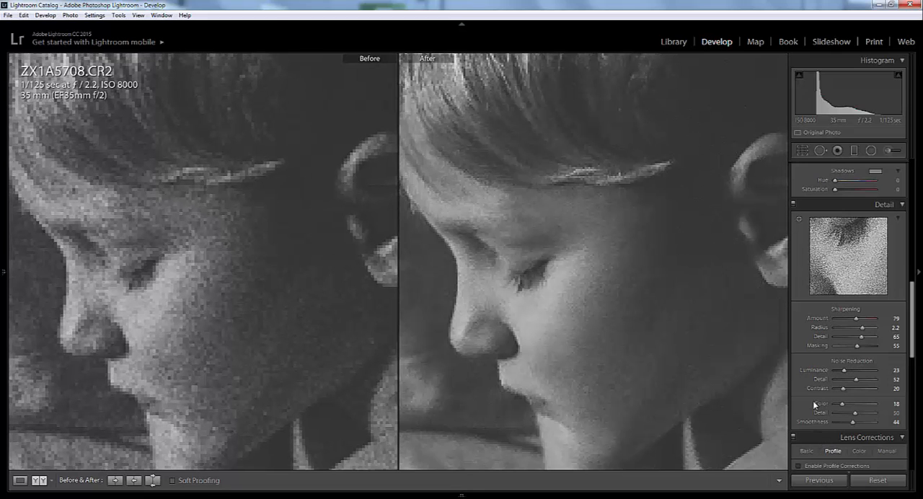
{"action": "mouse_move", "coordinate": [814, 382]}
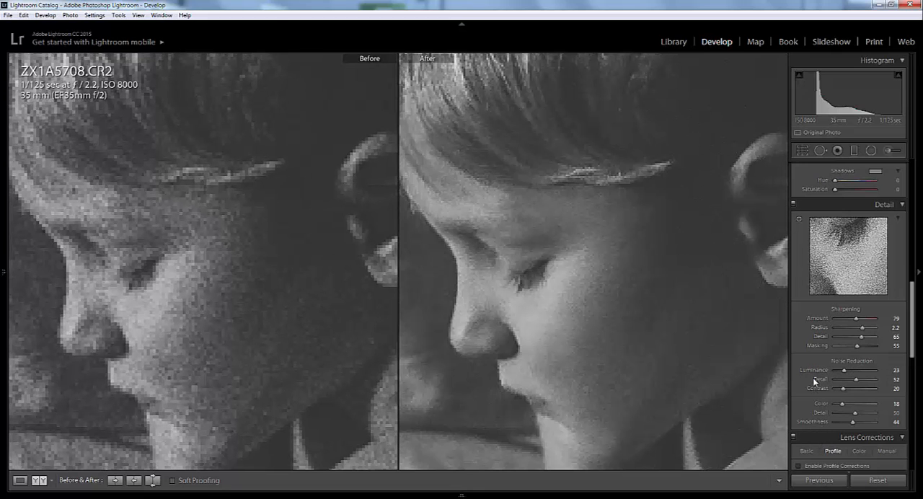